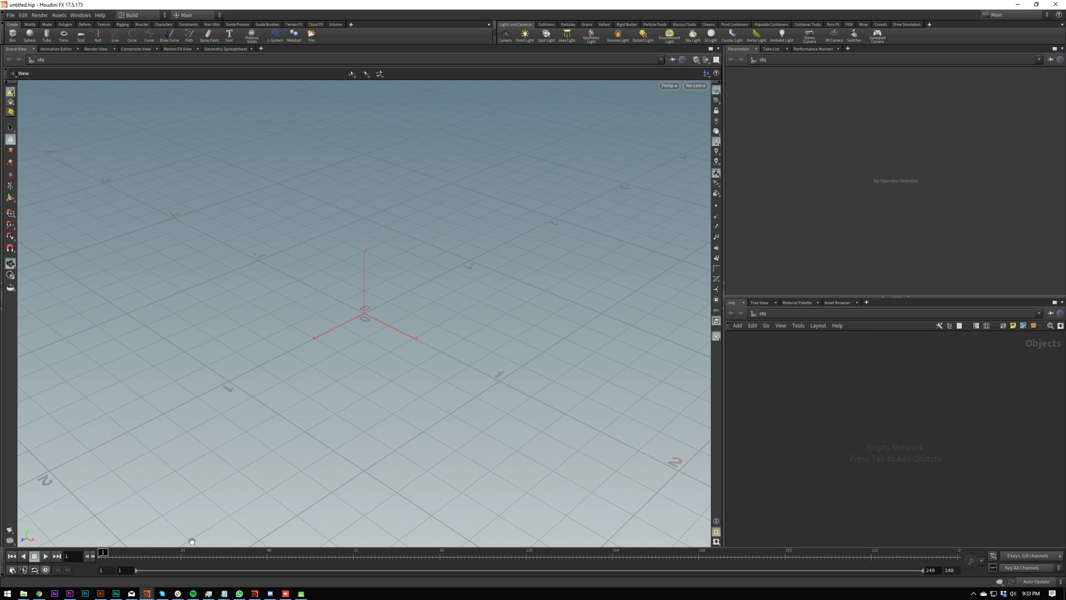
{"action": "mouse_move", "coordinate": [176, 559]}
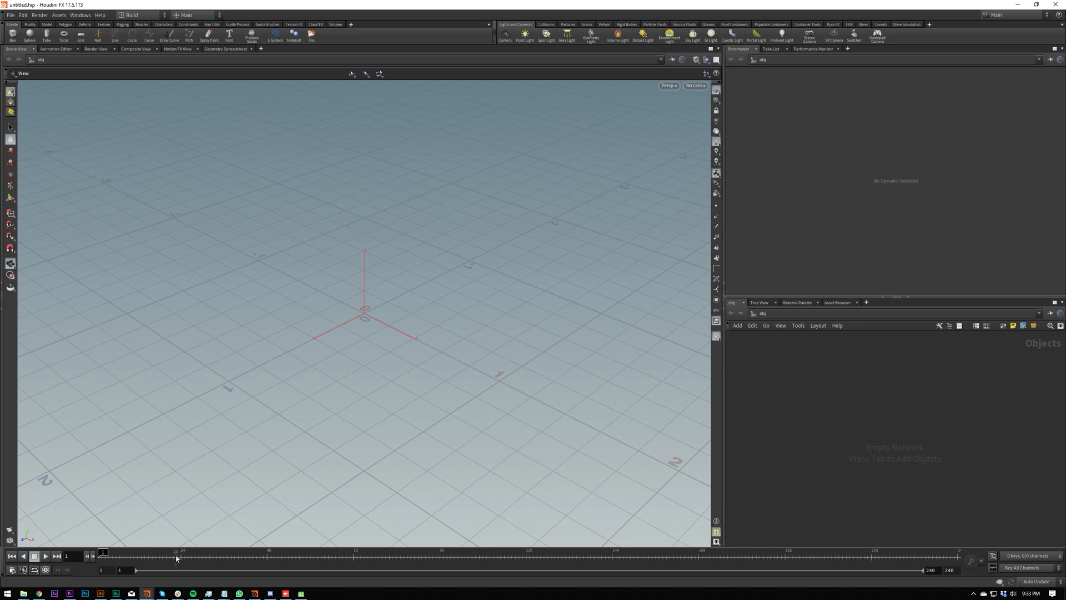
{"action": "mouse_move", "coordinate": [45, 570]}
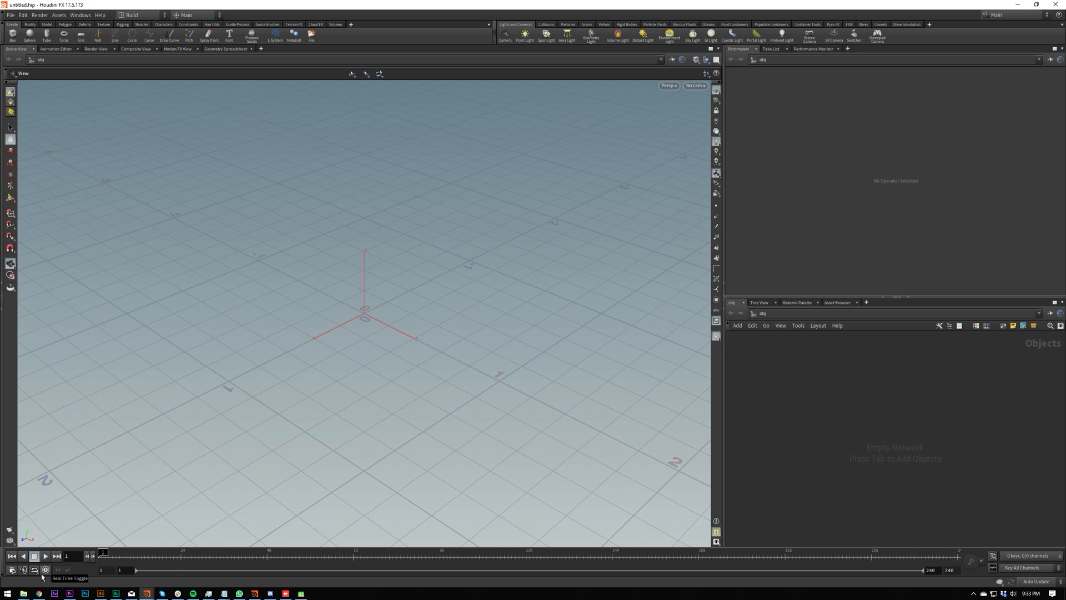
{"action": "mouse_move", "coordinate": [115, 577]}
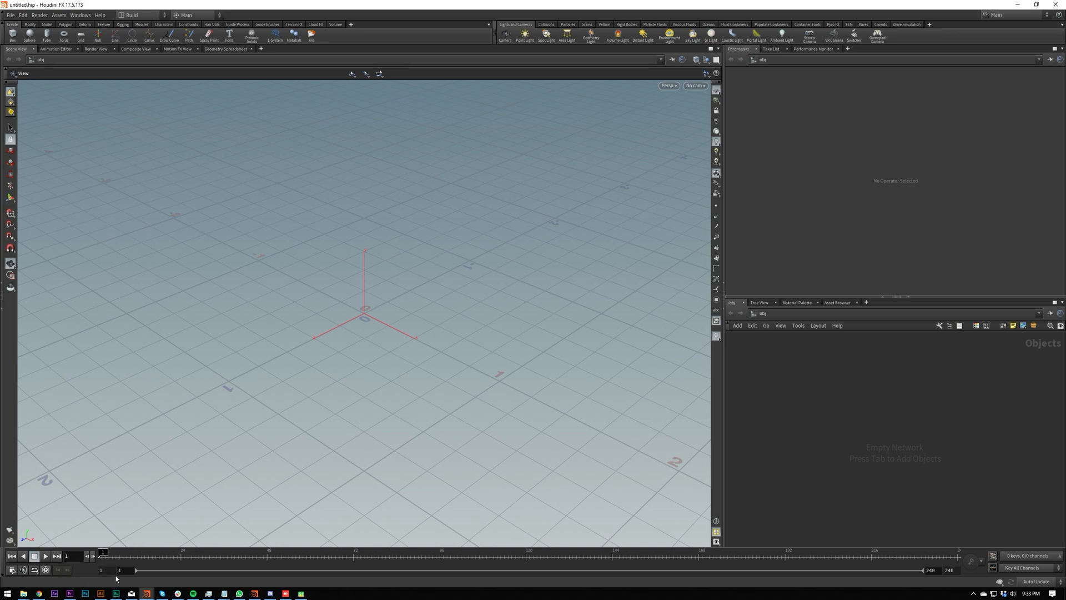
{"action": "mouse_move", "coordinate": [964, 563]}
{"action": "type", "text": "100"}
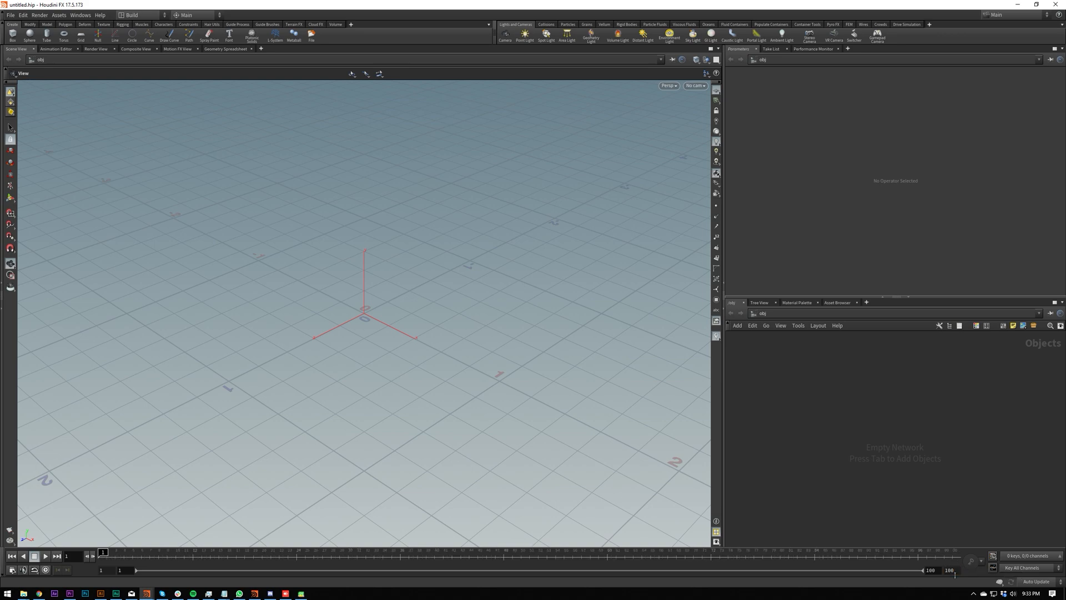
{"action": "mouse_move", "coordinate": [948, 570]}
{"action": "type", "text": "240"}
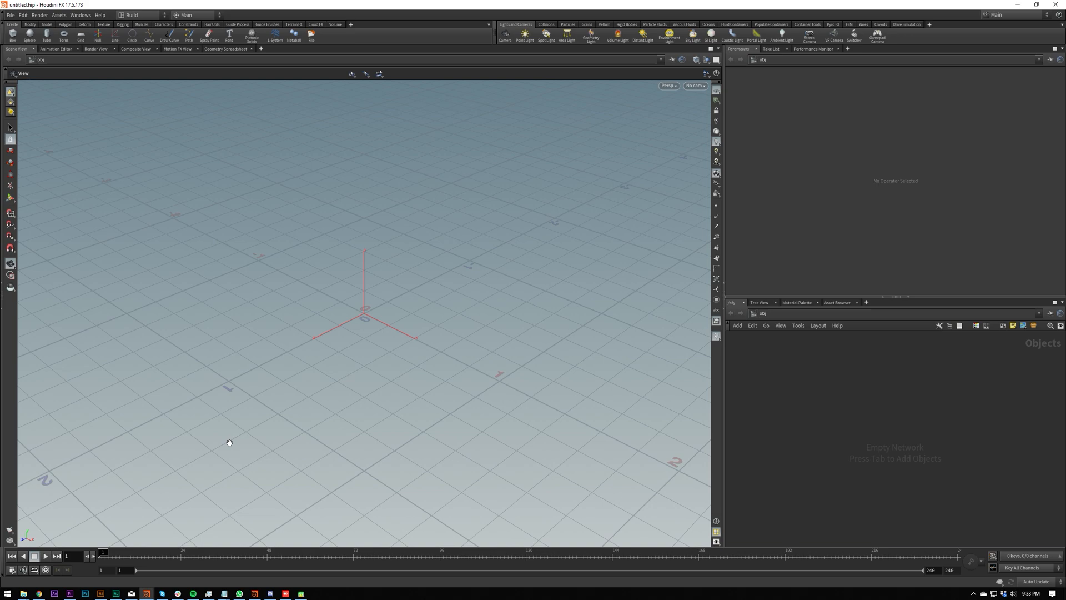
Step: Scrub the playbar and return to the first frame of the empty scene
{"action": "left_click", "coordinate": [44, 555]}
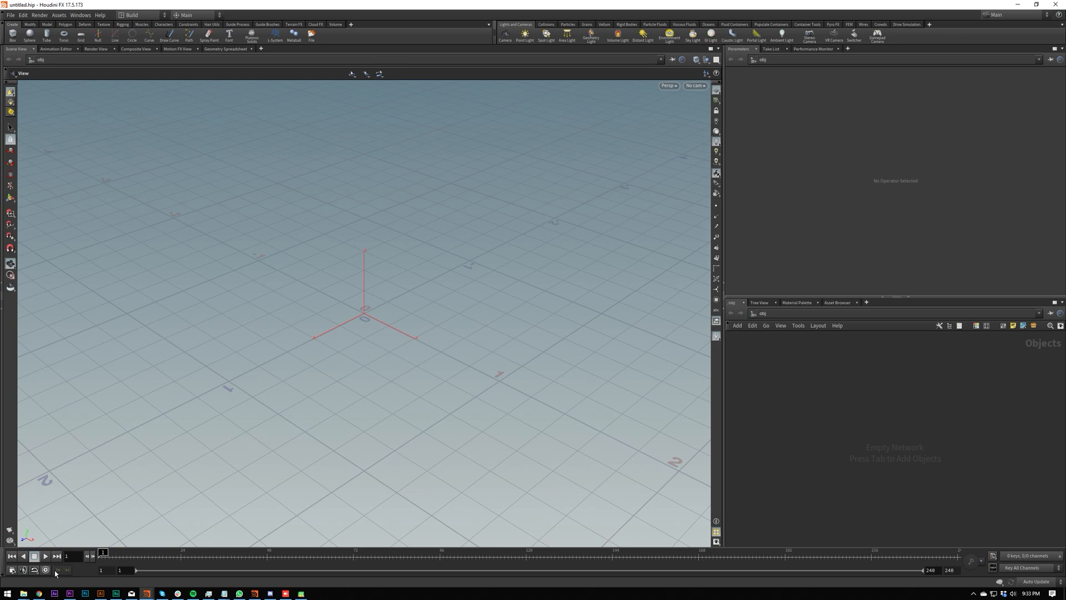
{"action": "mouse_move", "coordinate": [44, 569]}
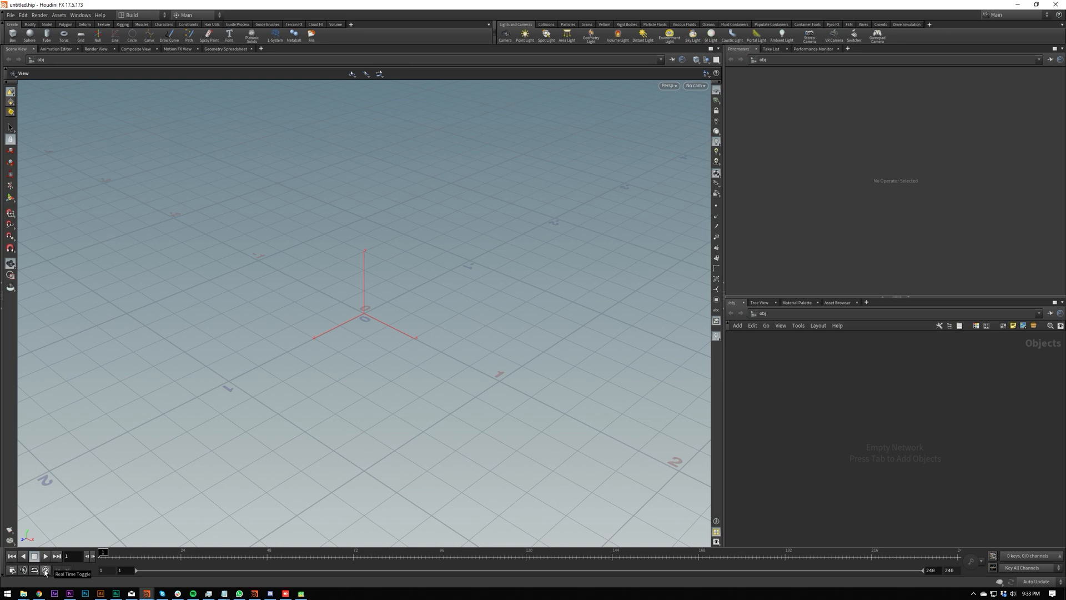
{"action": "mouse_move", "coordinate": [57, 556]}
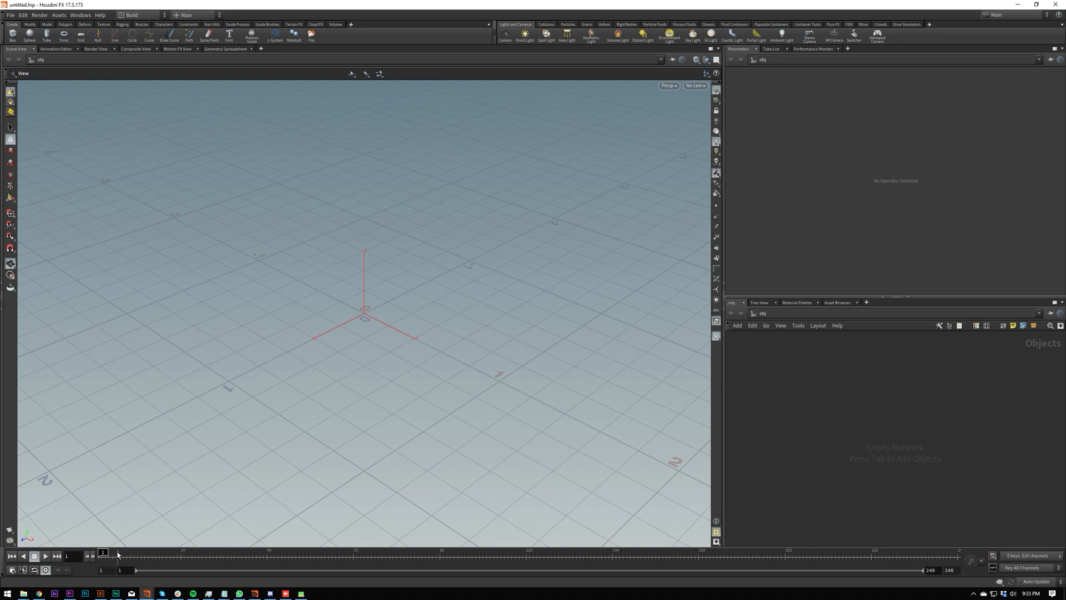
{"action": "left_click", "coordinate": [44, 556]}
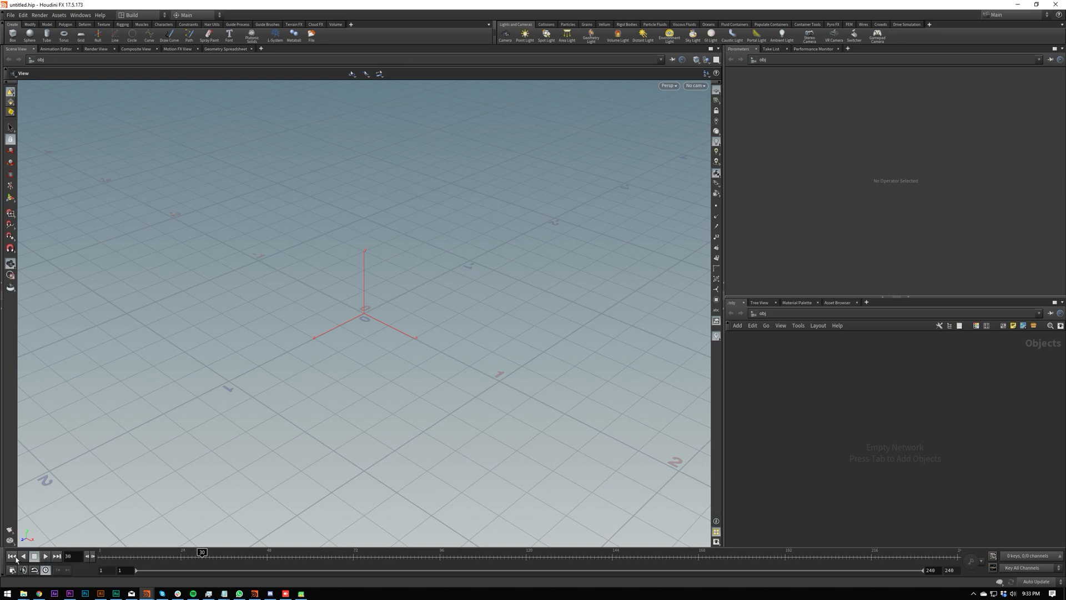
{"action": "left_click", "coordinate": [11, 556]}
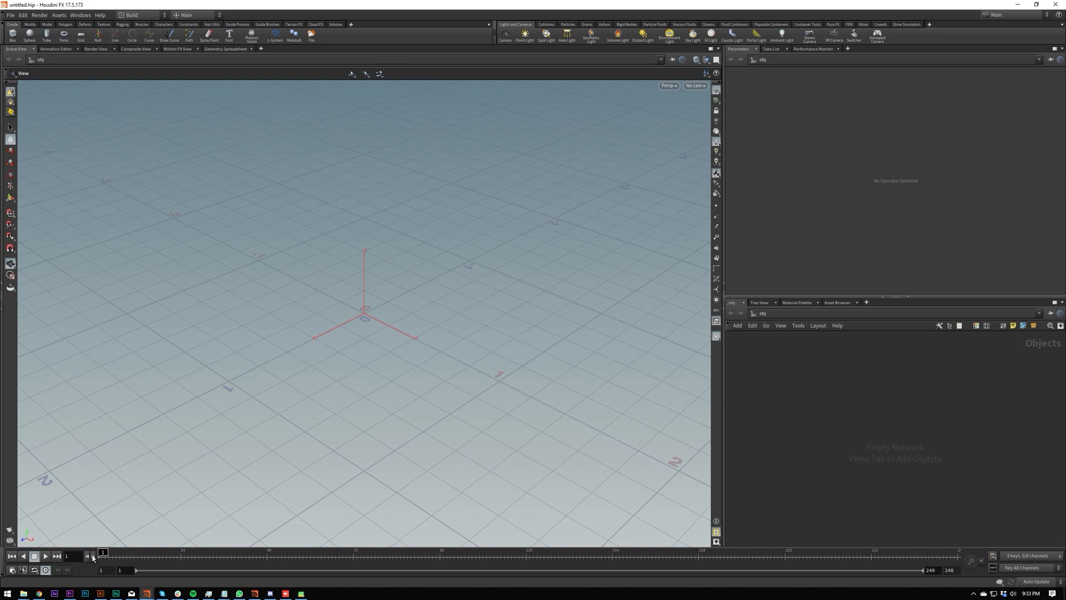
{"action": "left_click", "coordinate": [93, 555]}
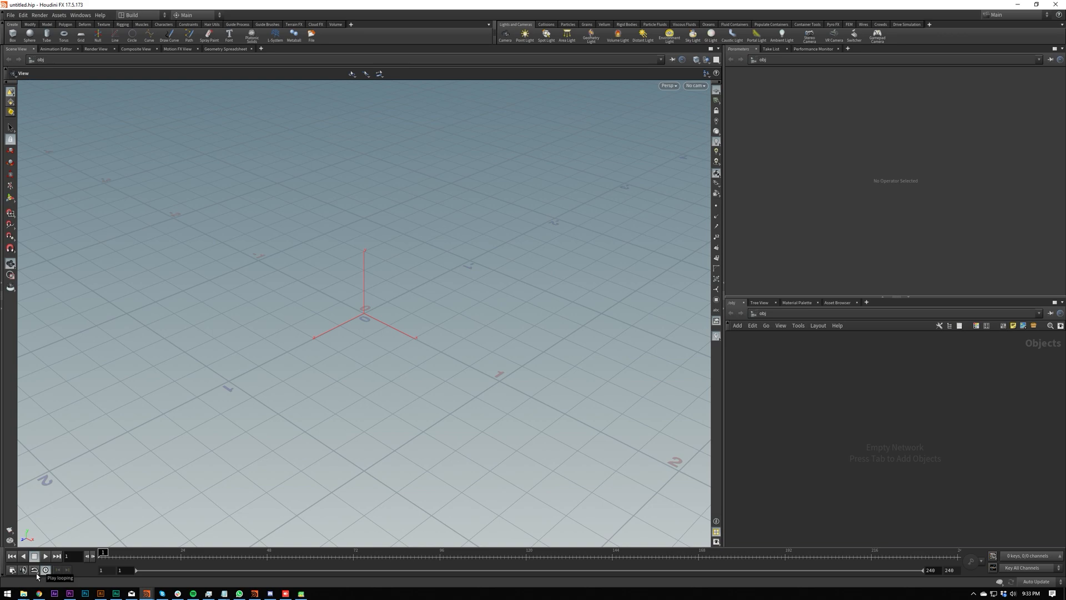
{"action": "left_click", "coordinate": [45, 570]}
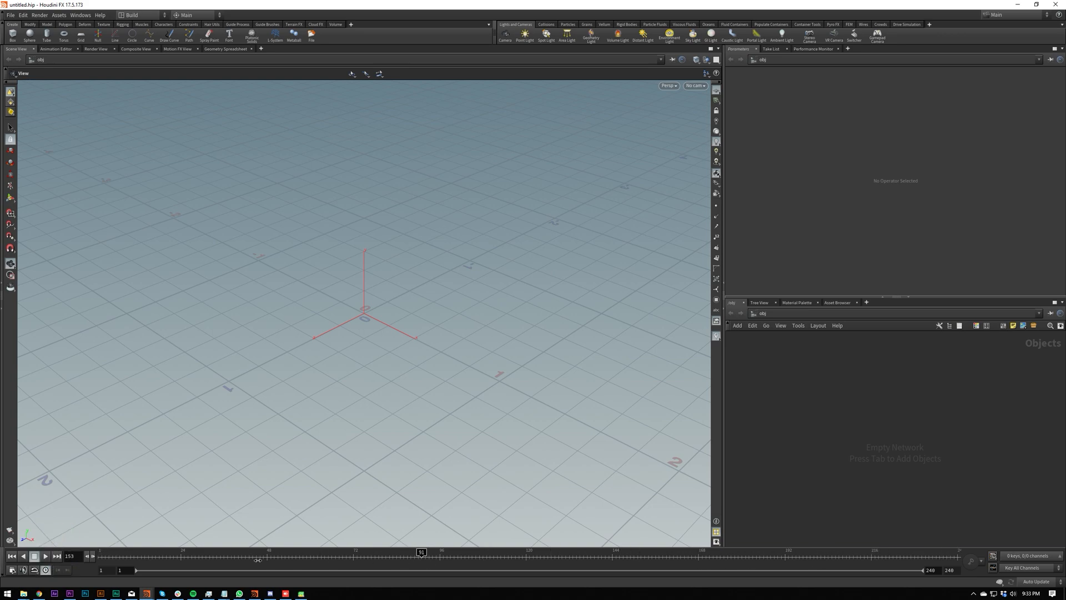
{"action": "left_click", "coordinate": [12, 556]}
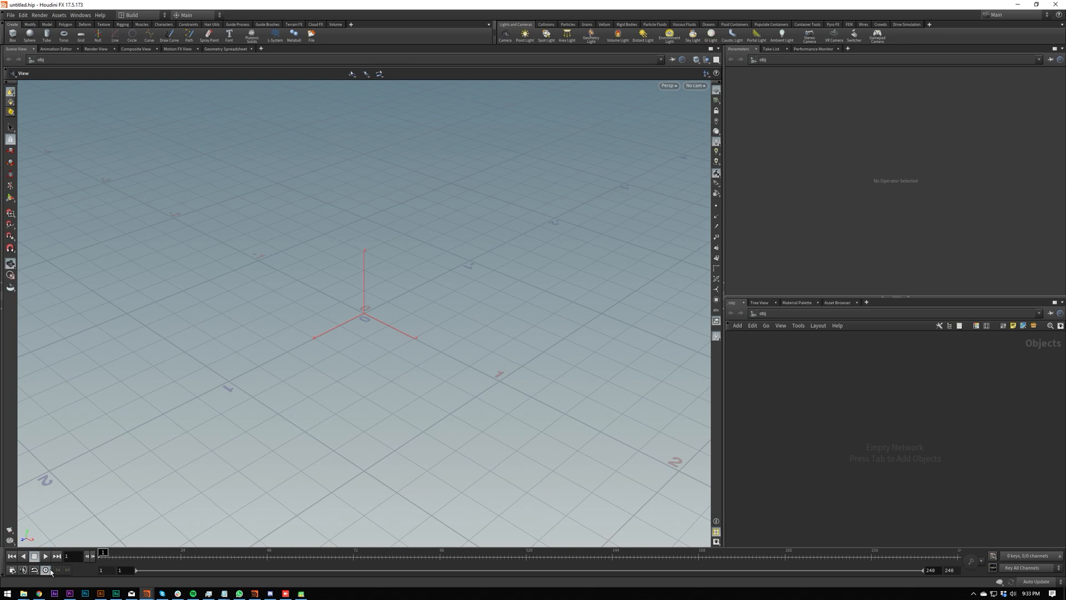
{"action": "left_click", "coordinate": [45, 570]}
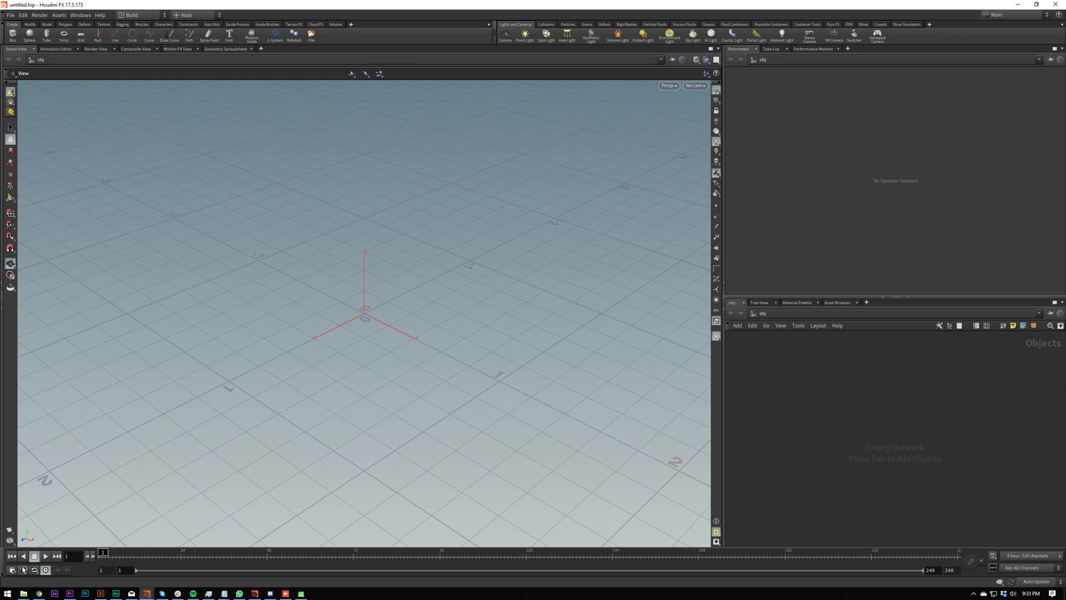
{"action": "mouse_move", "coordinate": [25, 571]}
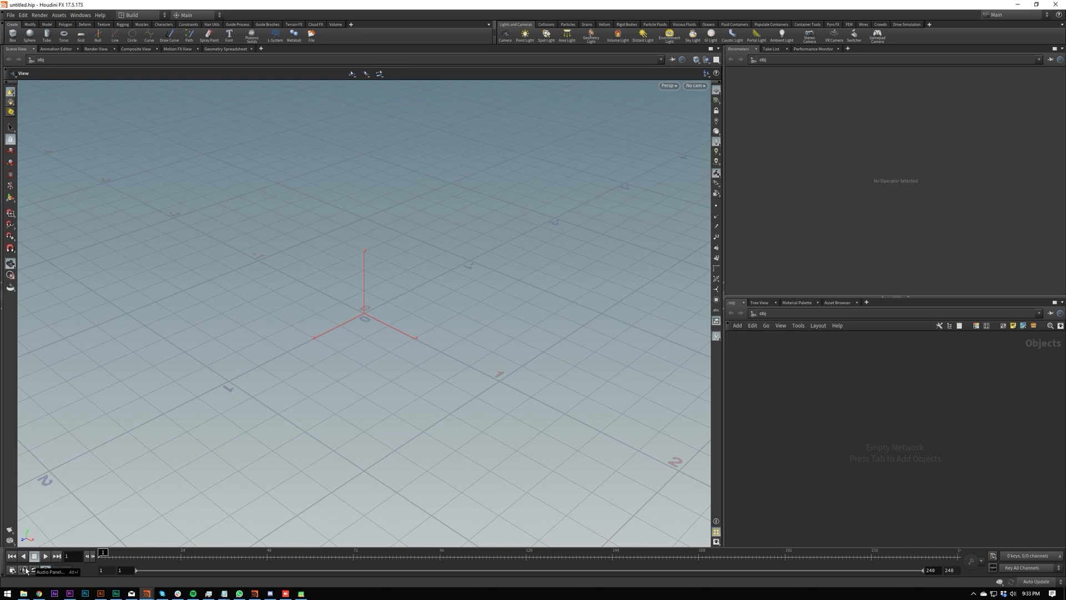
Step: Check the audio settings, then set the scene to 25 fps ending at frame 250
{"action": "left_click", "coordinate": [25, 568]}
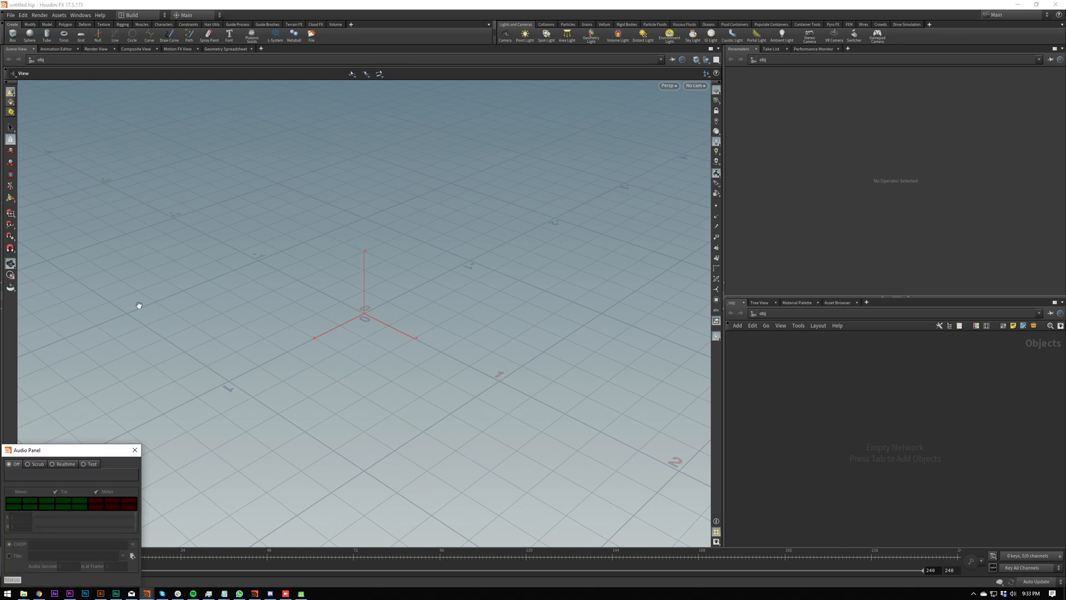
{"action": "left_click", "coordinate": [135, 450]}
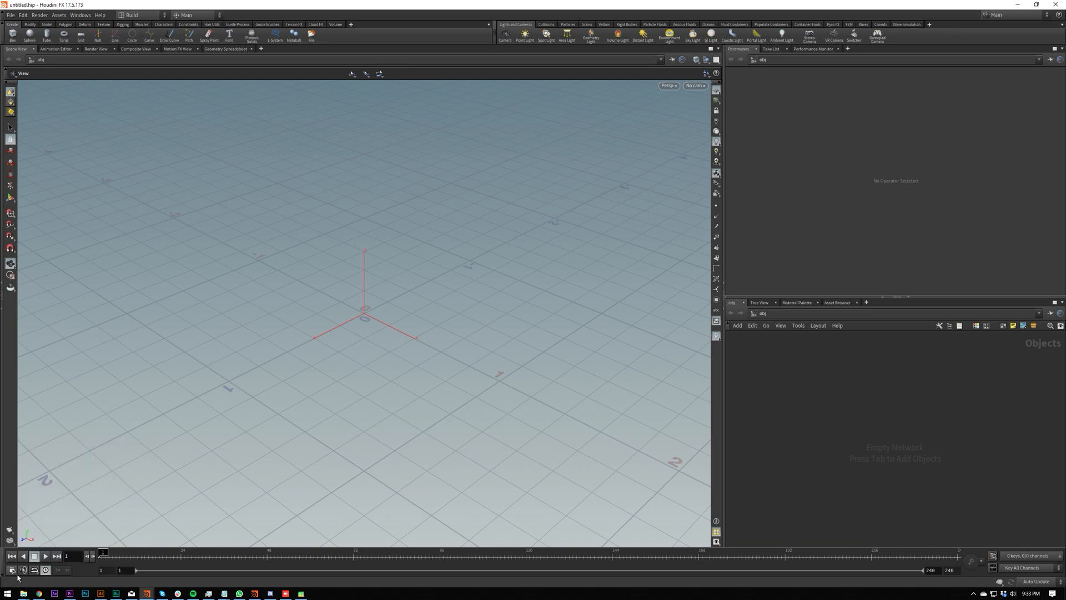
{"action": "mouse_move", "coordinate": [11, 570]}
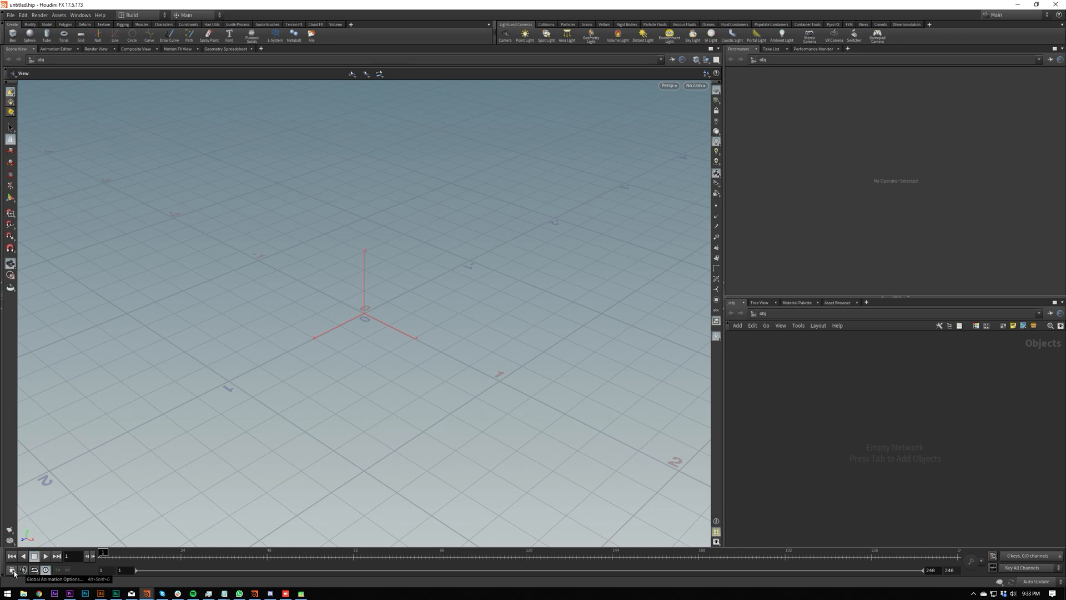
{"action": "left_click", "coordinate": [12, 570]}
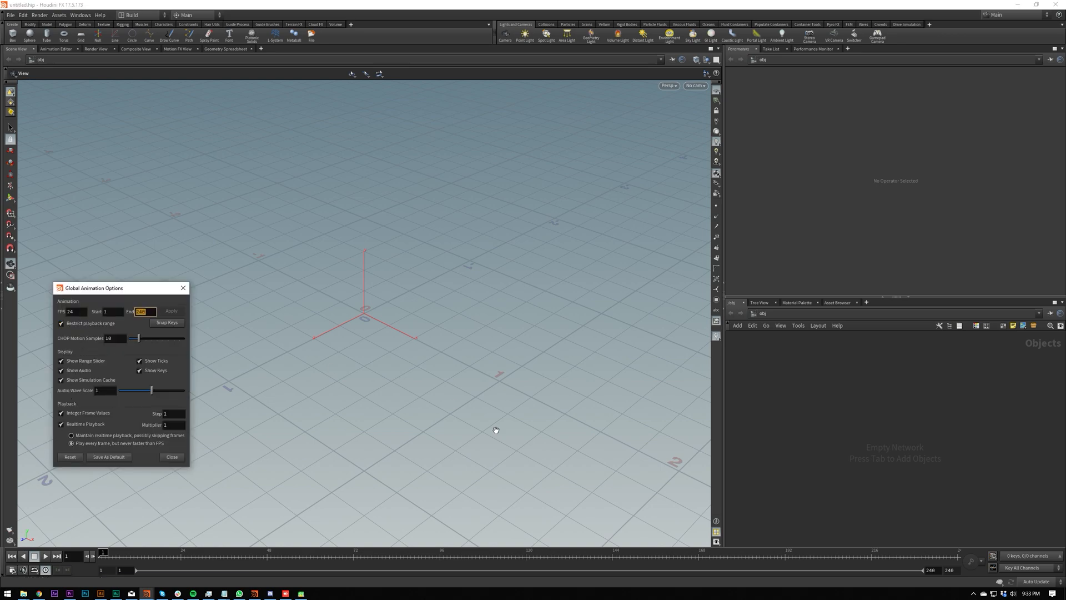
{"action": "mouse_move", "coordinate": [909, 583]}
{"action": "type", "text": "25"}
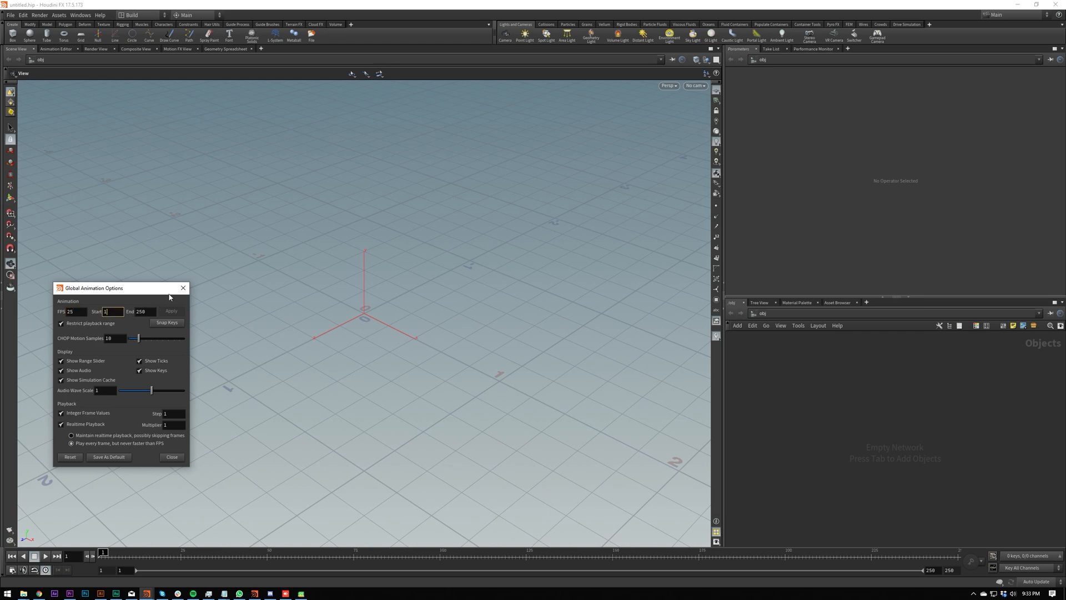
{"action": "left_click", "coordinate": [172, 456]}
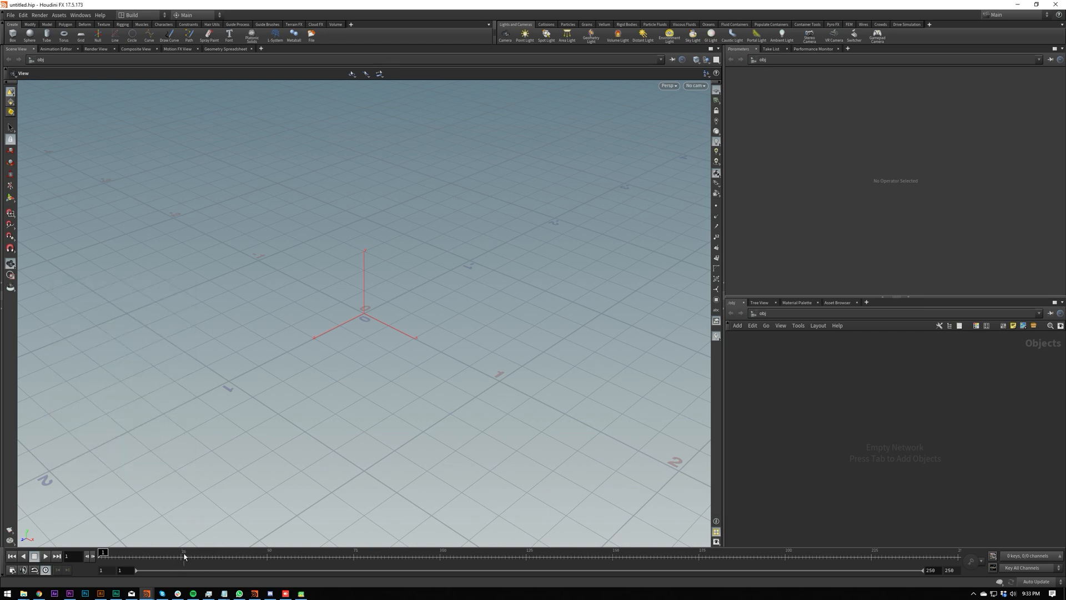
{"action": "mouse_move", "coordinate": [833, 411]}
{"action": "type", "text": "test"}
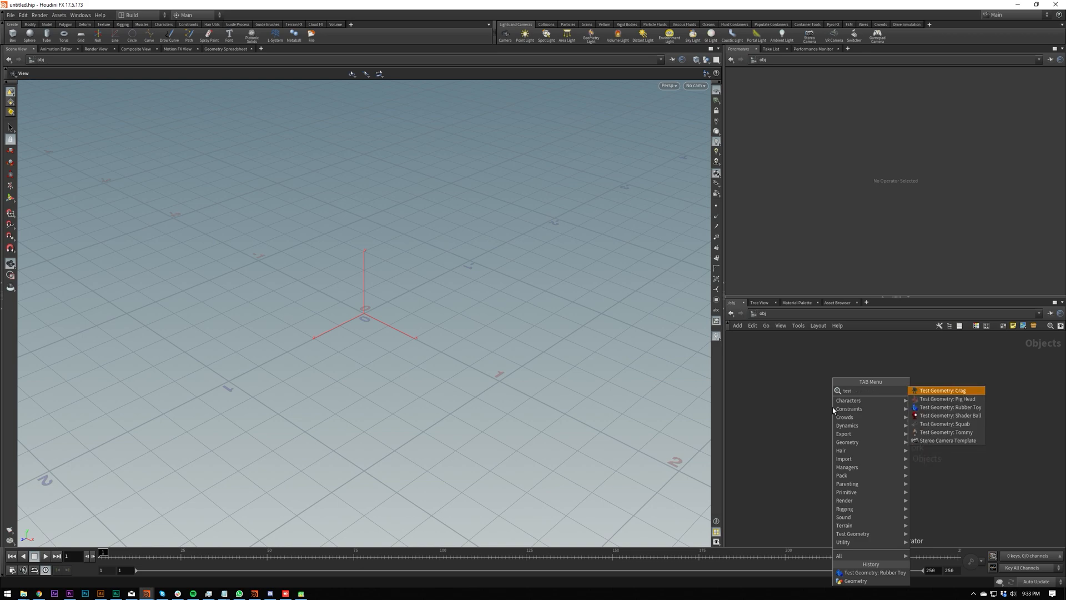
Step: Add a Test Geometry: Pig Head object as testgeometry_pighead1 in the network
{"action": "left_click", "coordinate": [946, 399]}
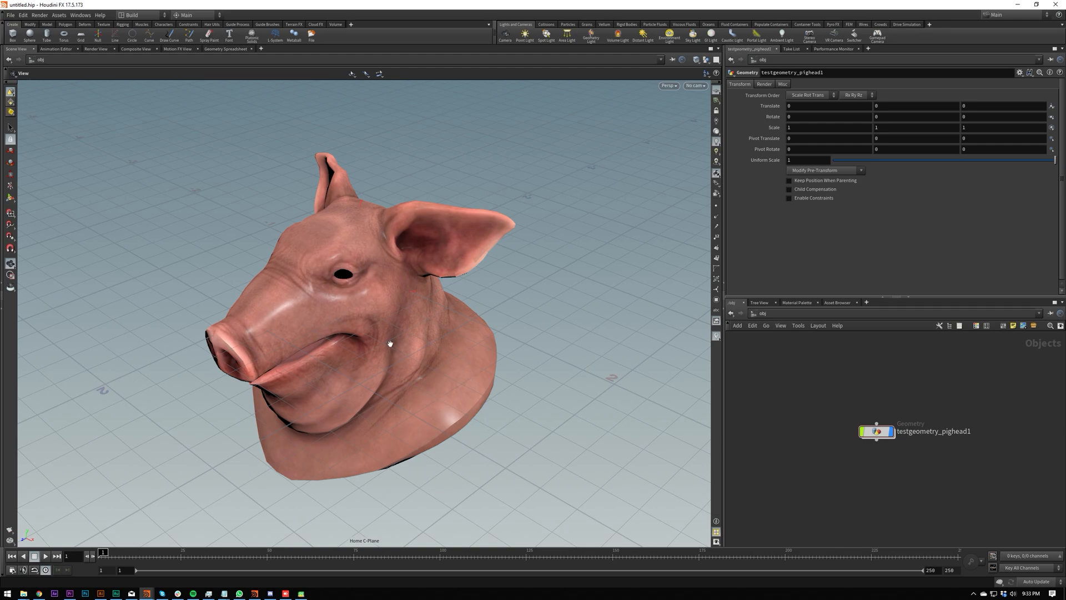
{"action": "mouse_move", "coordinate": [410, 373]}
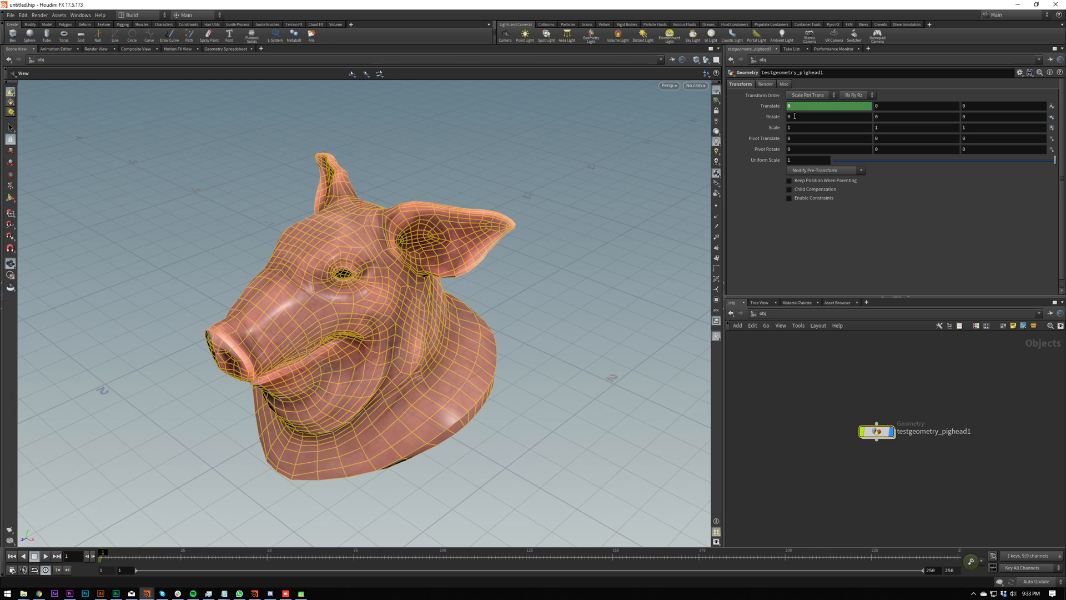
Step: Remove the keyframe from the pig head's Translate parameter via its Keyframes menu
{"action": "right_click", "coordinate": [793, 117]}
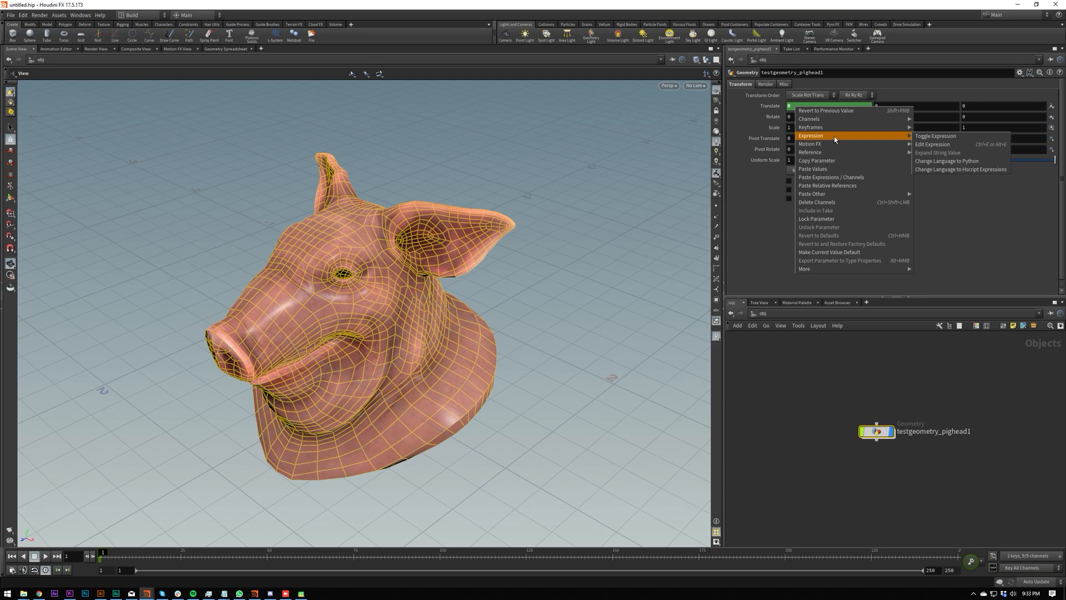
{"action": "mouse_move", "coordinate": [945, 161]}
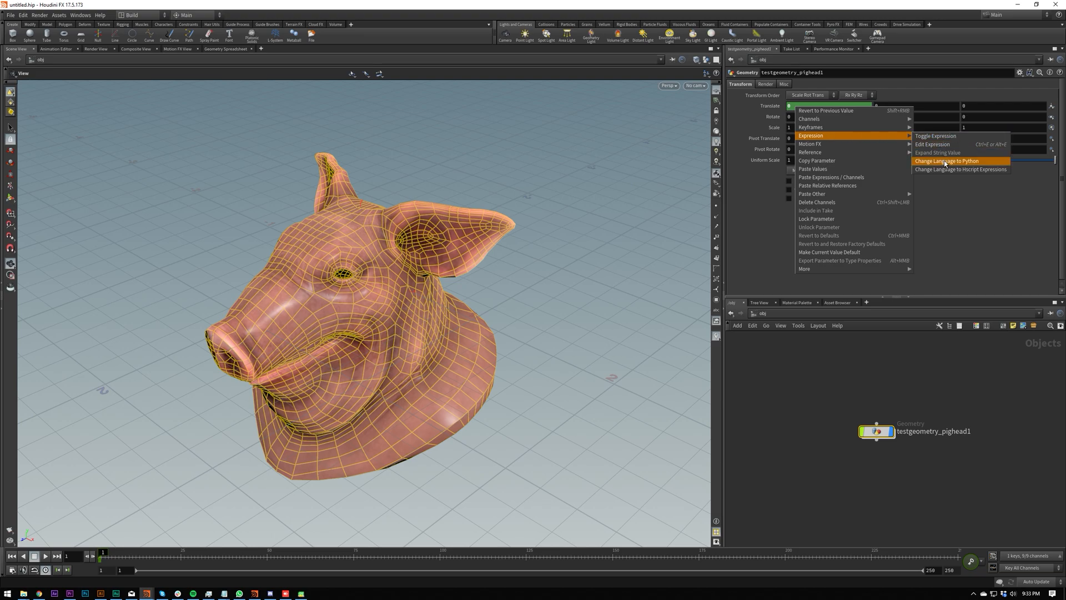
{"action": "mouse_move", "coordinate": [810, 127]}
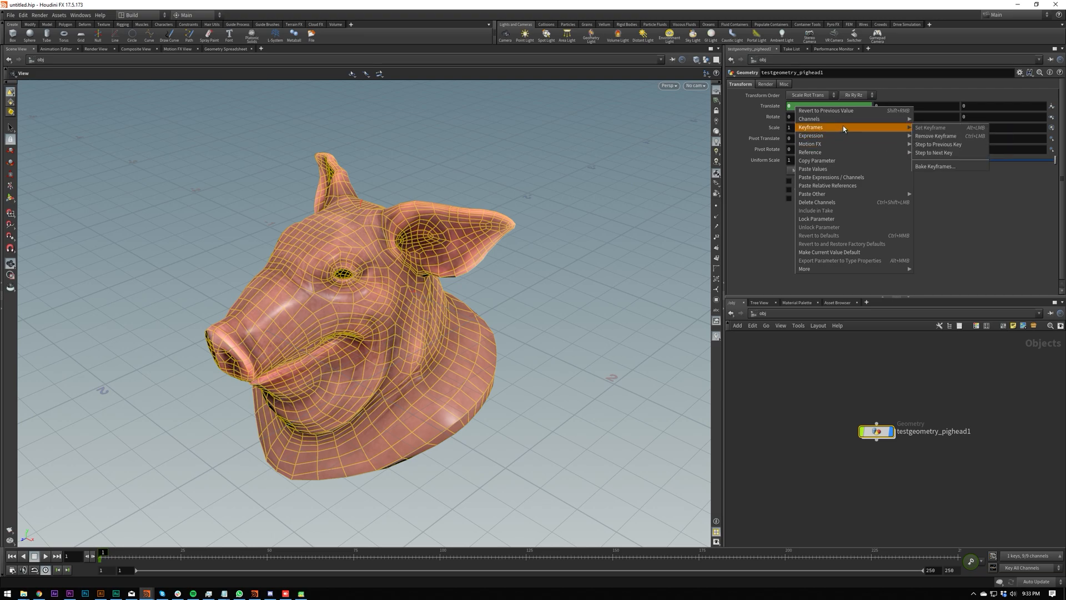
{"action": "mouse_move", "coordinate": [959, 131]}
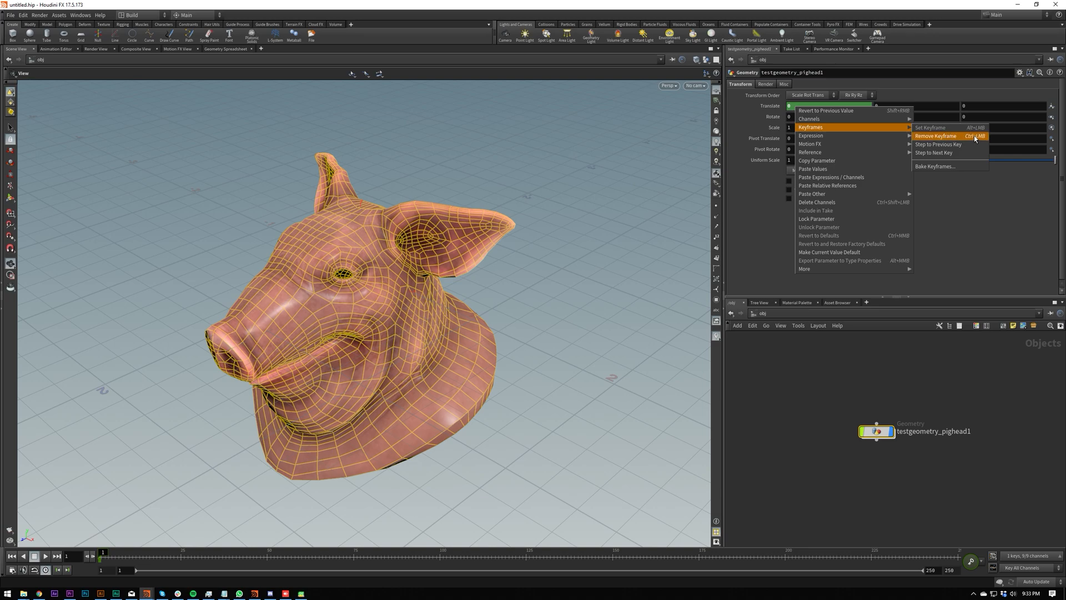
{"action": "mouse_move", "coordinate": [959, 143]}
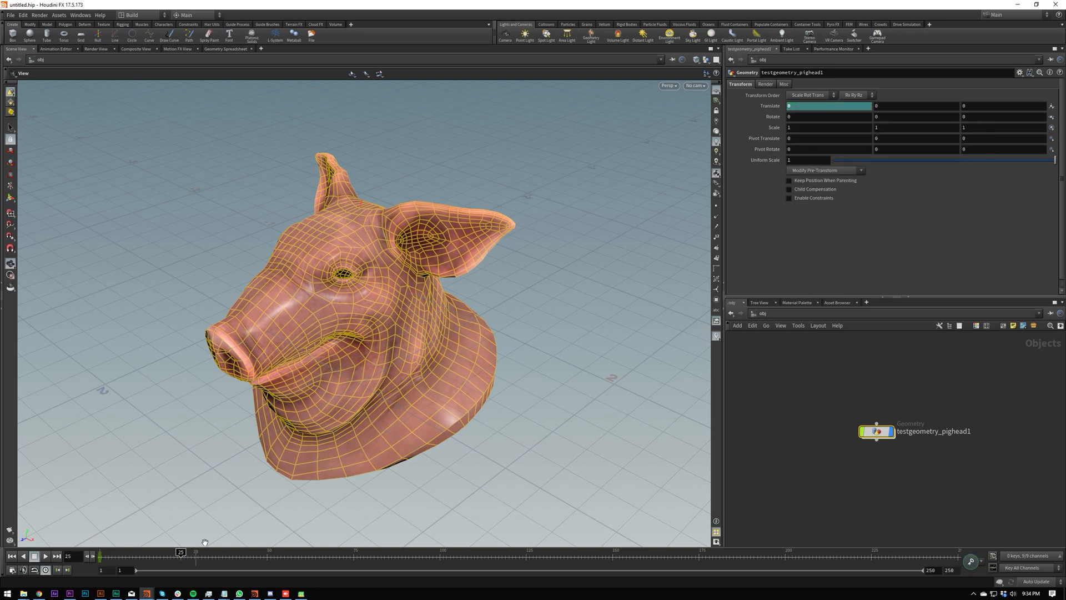
Step: Set a new Translate keyframe on the pig head at frame 1
{"action": "left_click", "coordinate": [829, 105]}
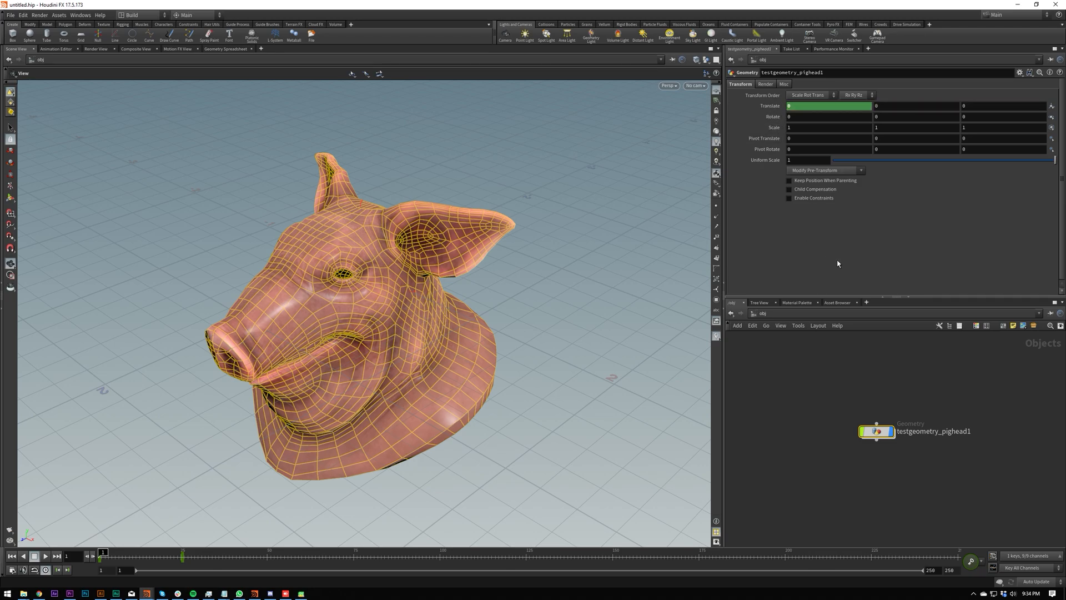
{"action": "mouse_move", "coordinate": [834, 252]}
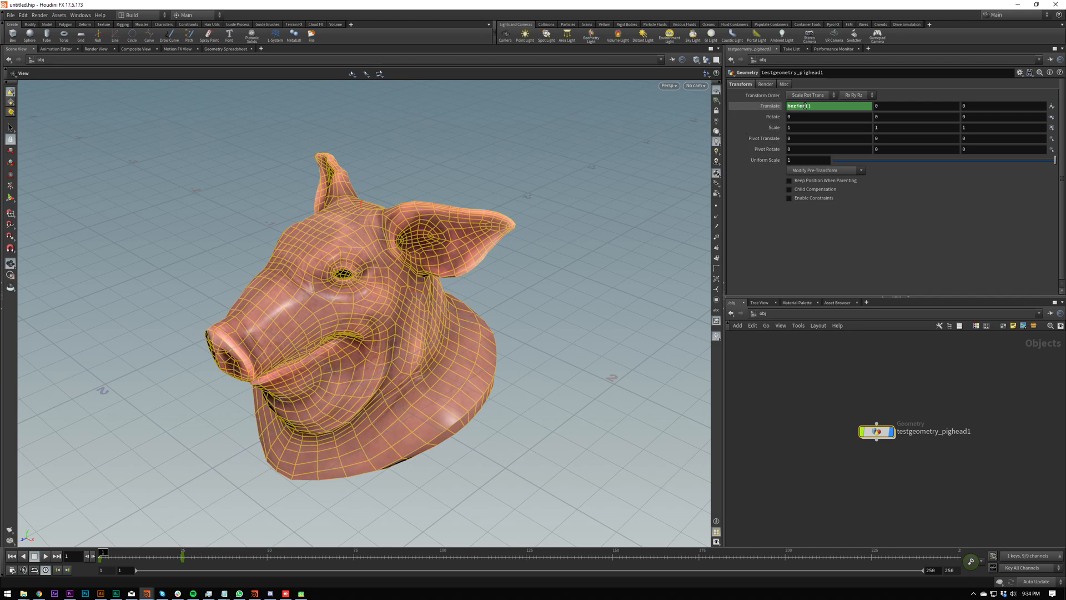
{"action": "mouse_move", "coordinate": [772, 116]}
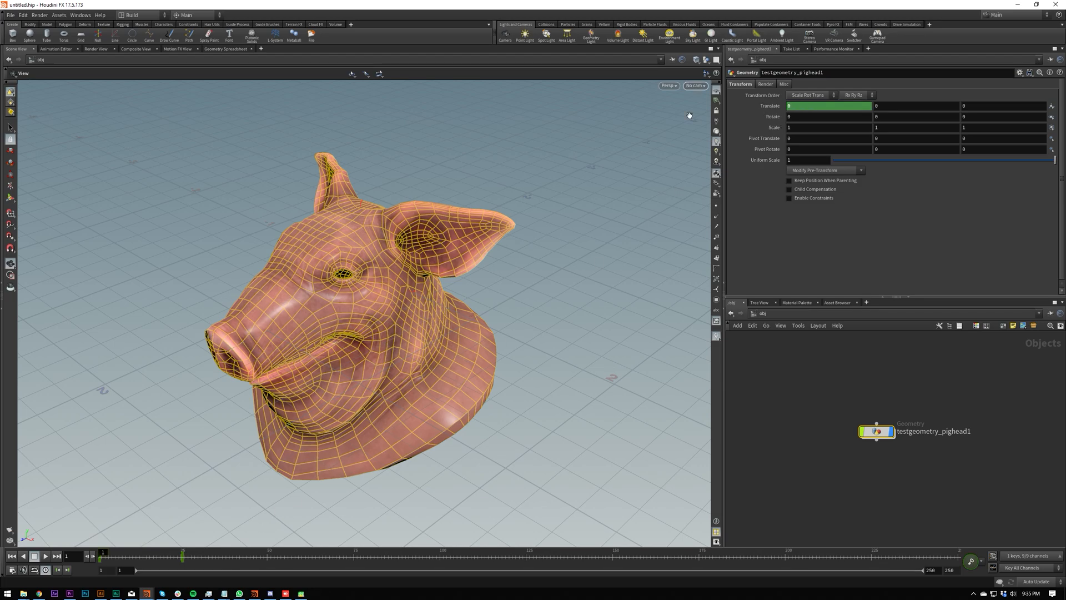
{"action": "mouse_move", "coordinate": [209, 573]}
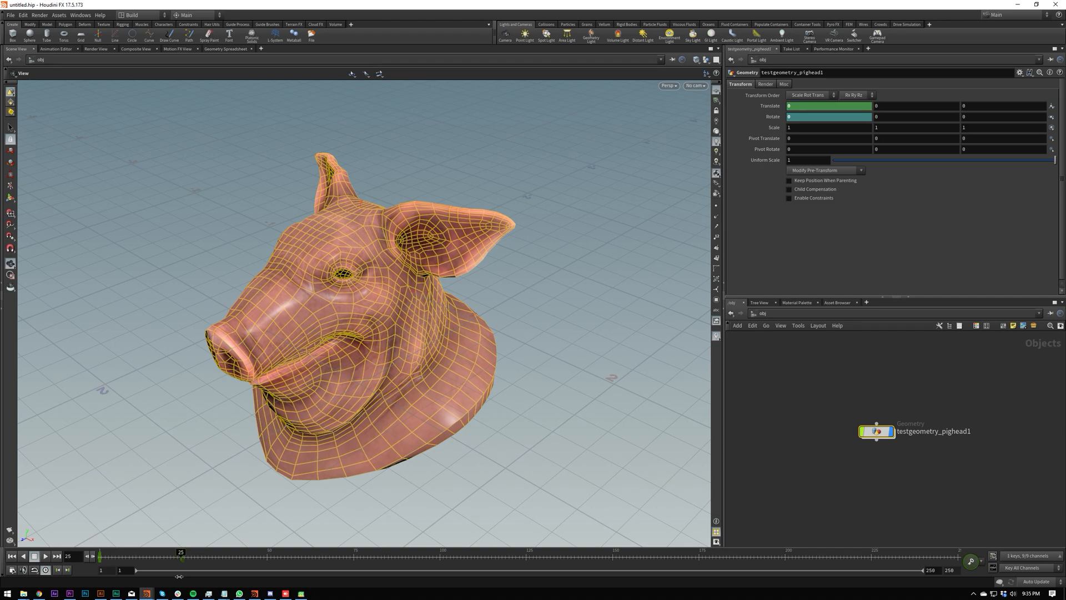
{"action": "mouse_move", "coordinate": [187, 564]}
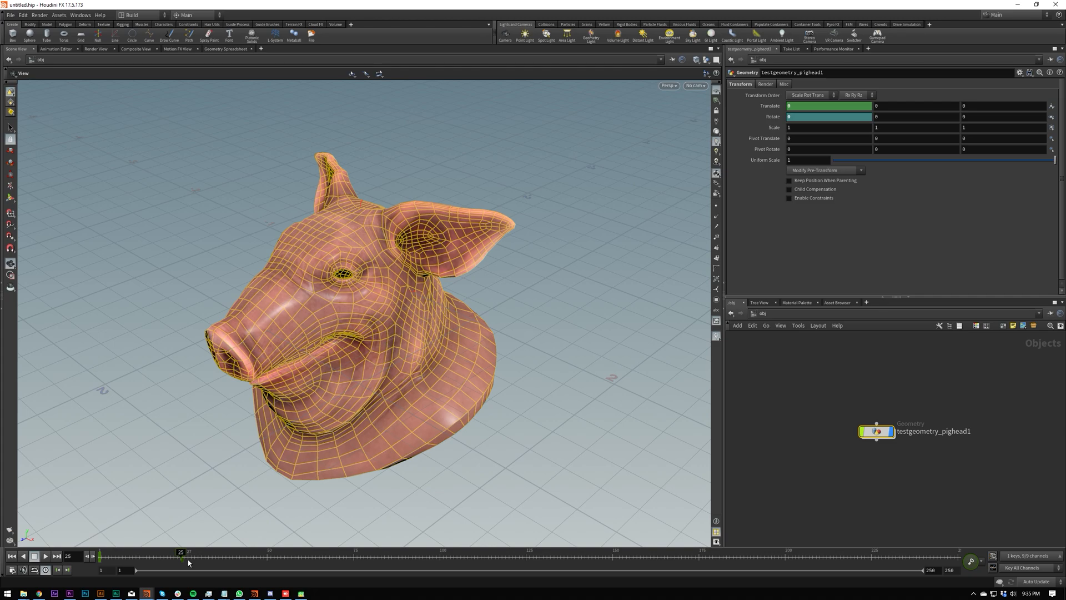
{"action": "mouse_move", "coordinate": [184, 562]}
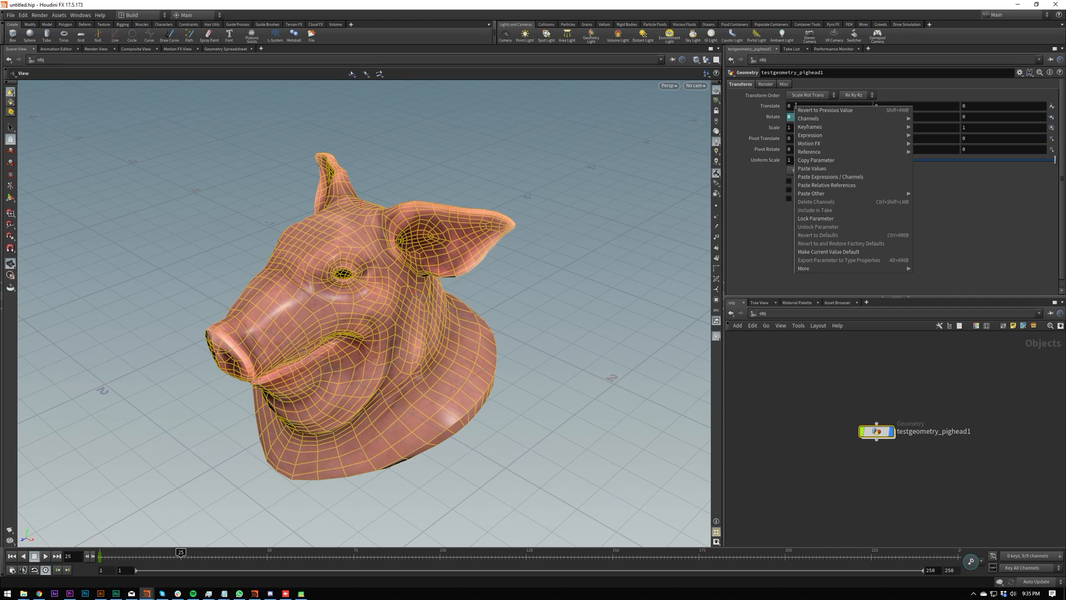
{"action": "mouse_move", "coordinate": [840, 218]}
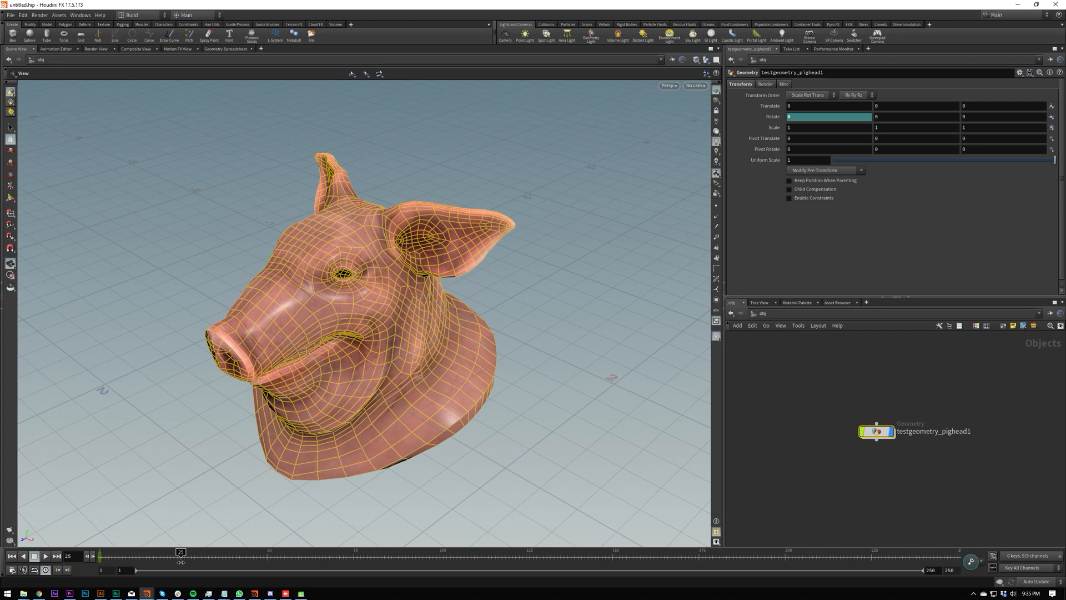
Step: Scrub to check the rotation, key Translate/Rotate further, and return to frame 1
{"action": "left_click", "coordinate": [823, 117]}
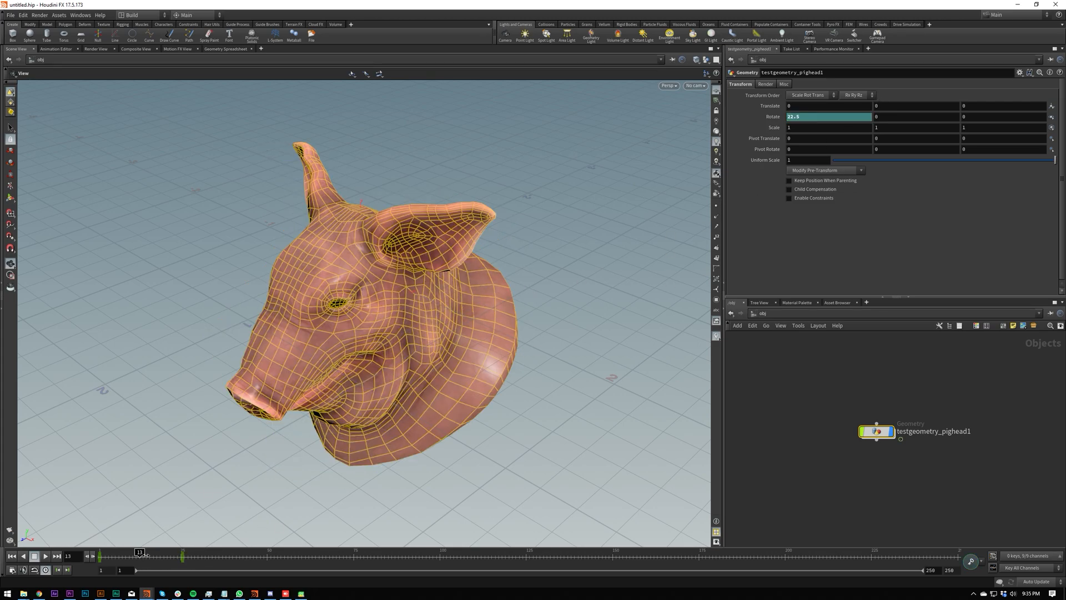
{"action": "left_click", "coordinate": [828, 106]}
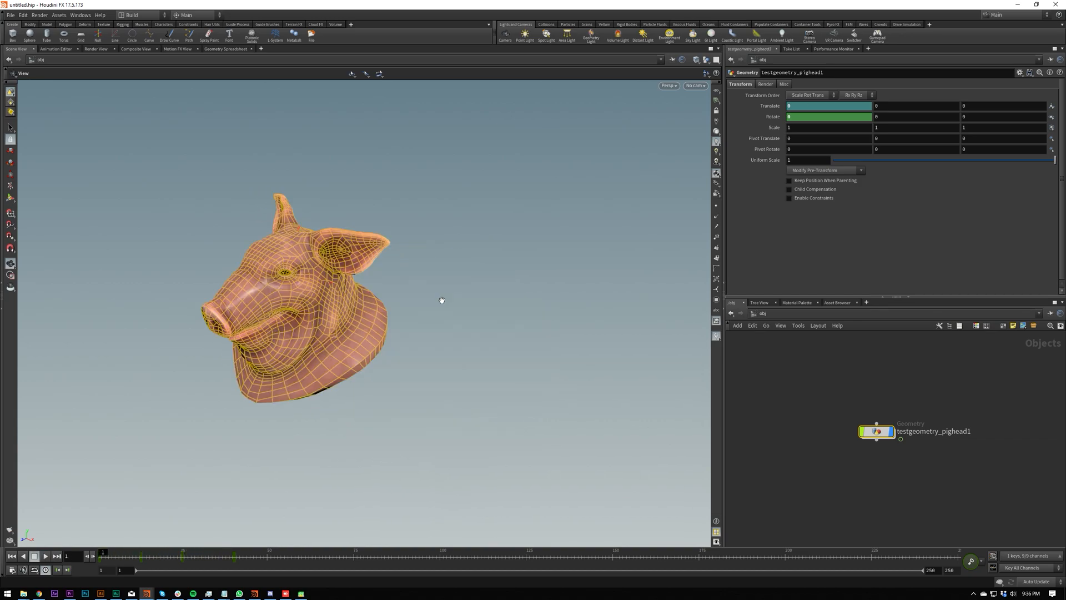
{"action": "left_click", "coordinate": [44, 557]}
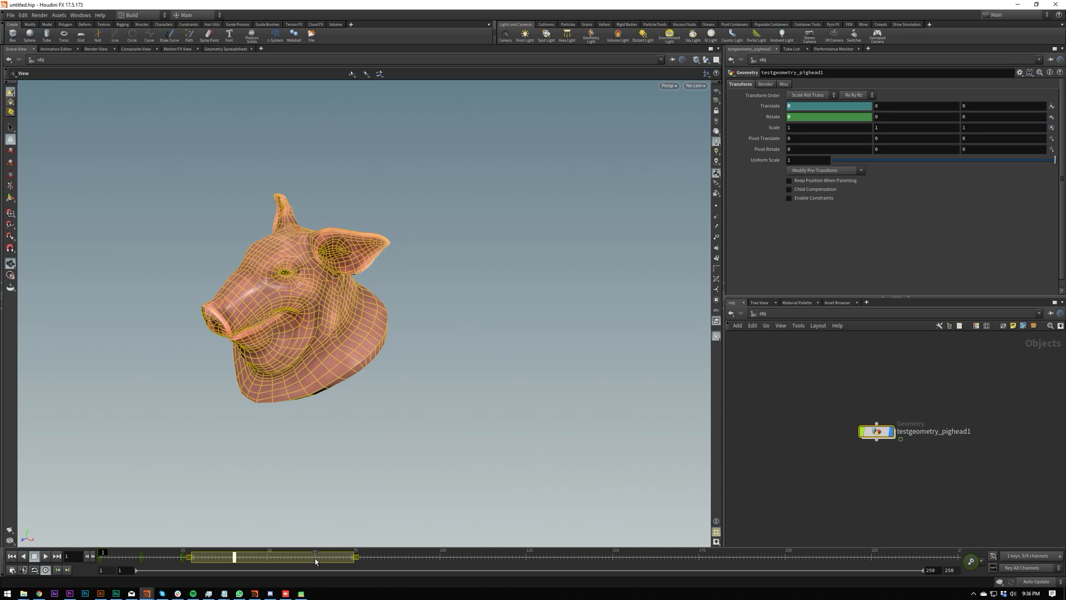
{"action": "mouse_move", "coordinate": [303, 558]}
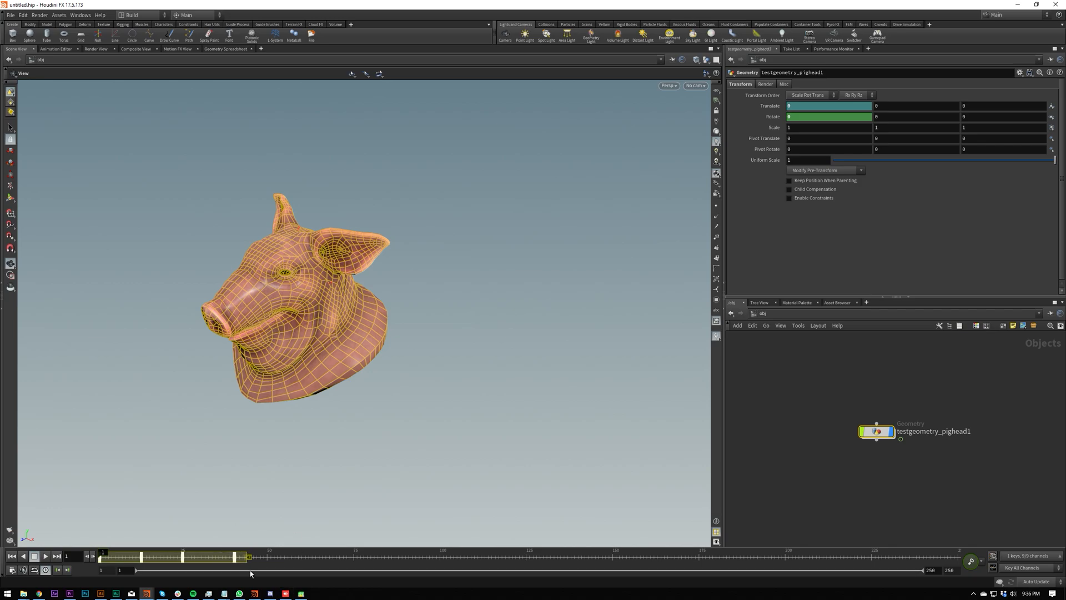
{"action": "mouse_move", "coordinate": [277, 563]}
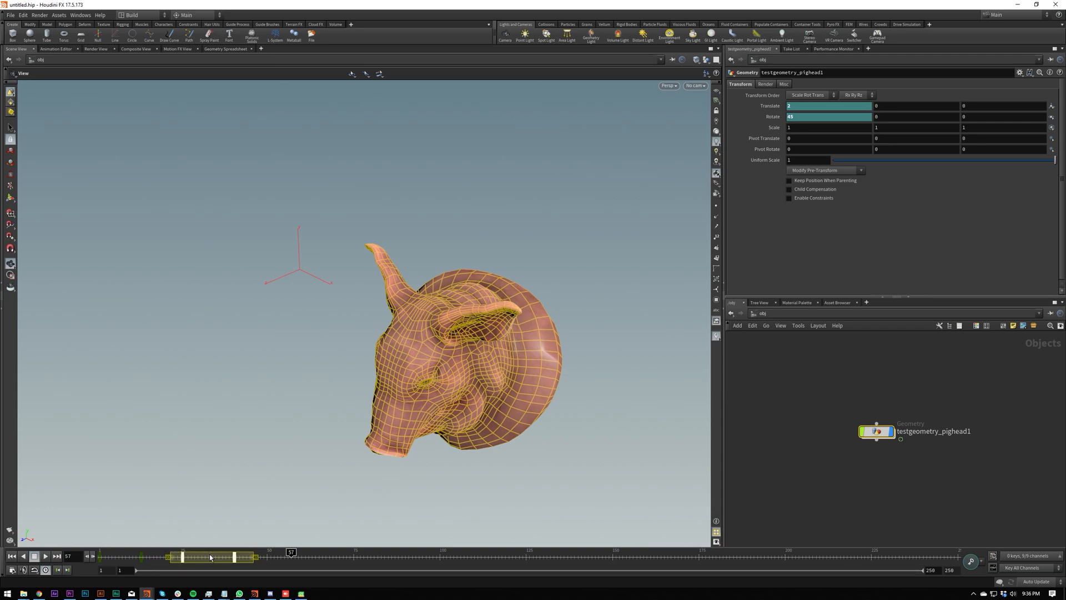
Step: Snap the selected key range on the timeline to fit its keyframes
{"action": "right_click", "coordinate": [204, 556]}
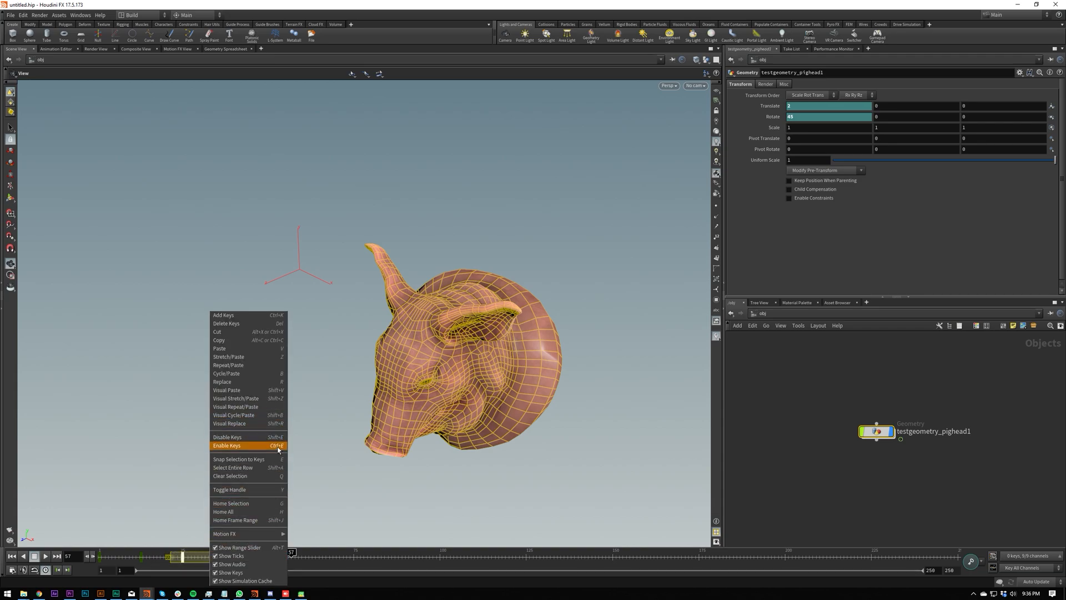
{"action": "mouse_move", "coordinate": [238, 459]}
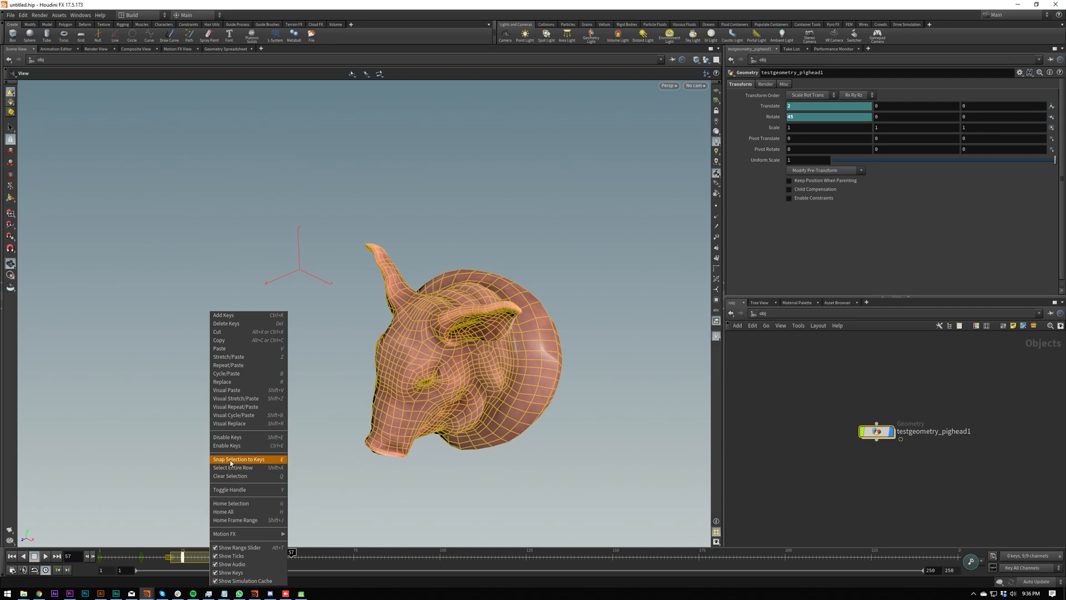
{"action": "mouse_move", "coordinate": [244, 464]}
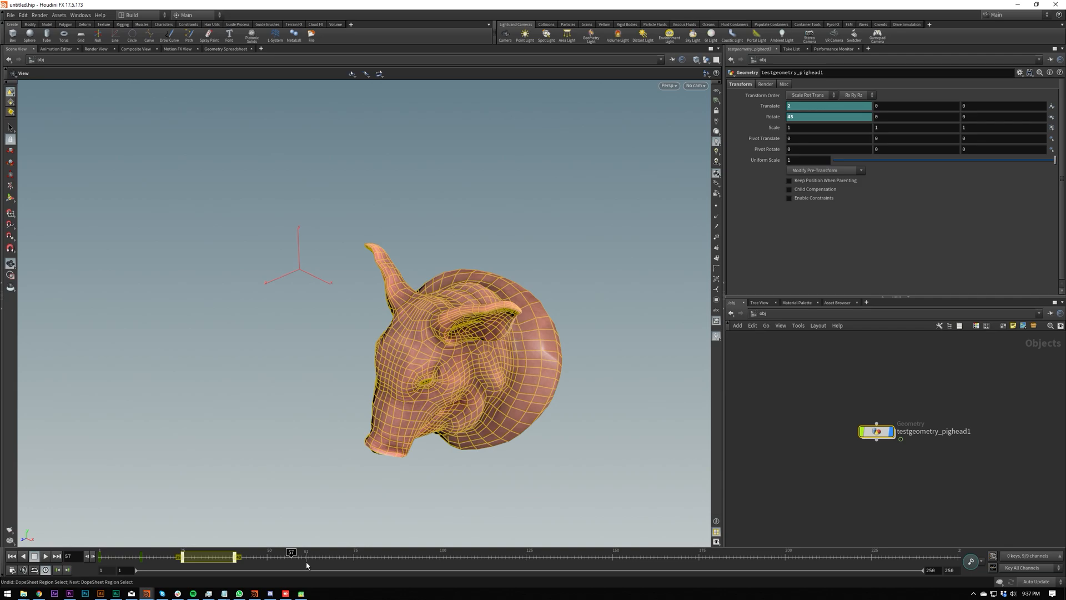
{"action": "mouse_move", "coordinate": [429, 564]}
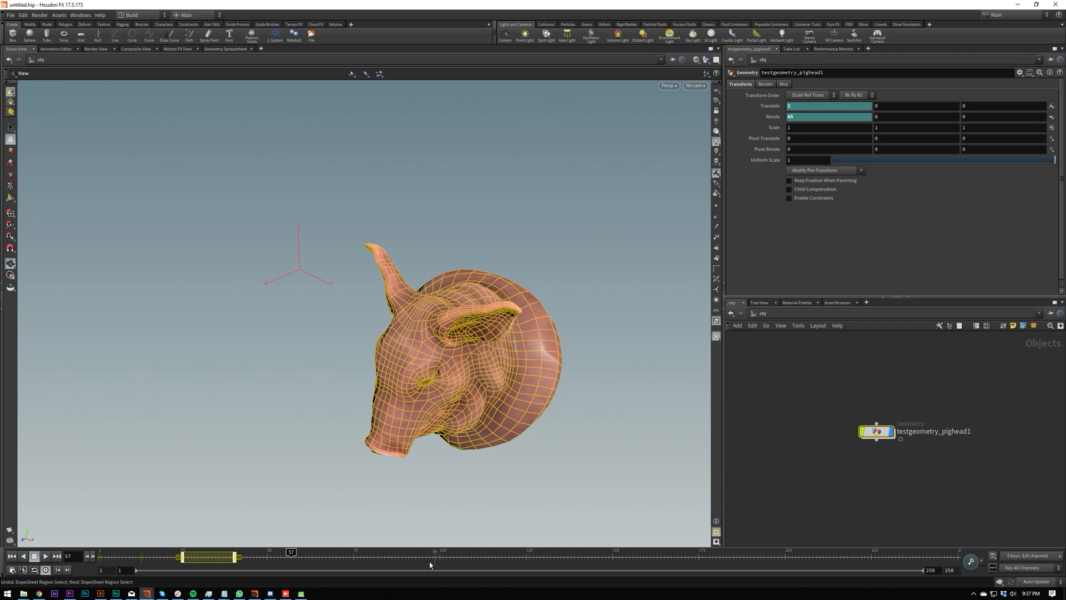
{"action": "mouse_move", "coordinate": [366, 568]}
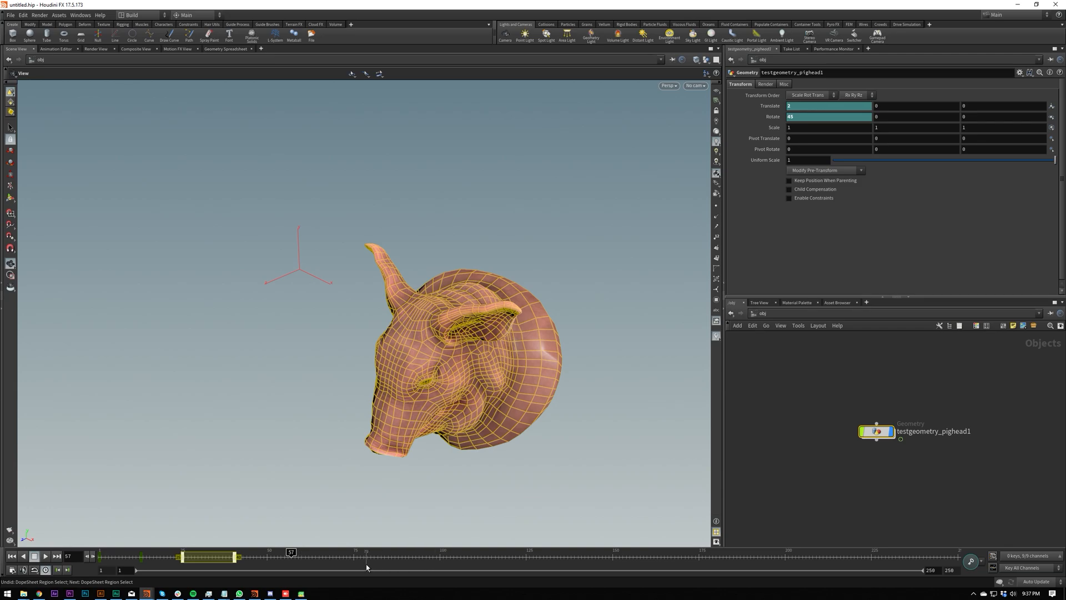
{"action": "mouse_move", "coordinate": [356, 563]}
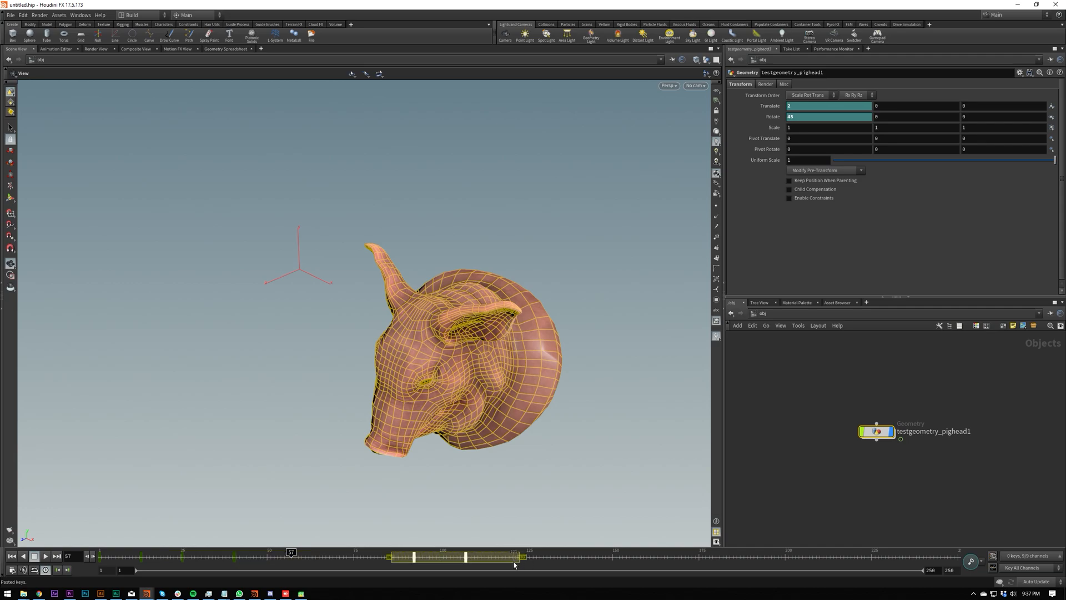
Step: Delete the pasted keyframes near frame 100, keeping the original opening keys
{"action": "key", "text": "Delete"}
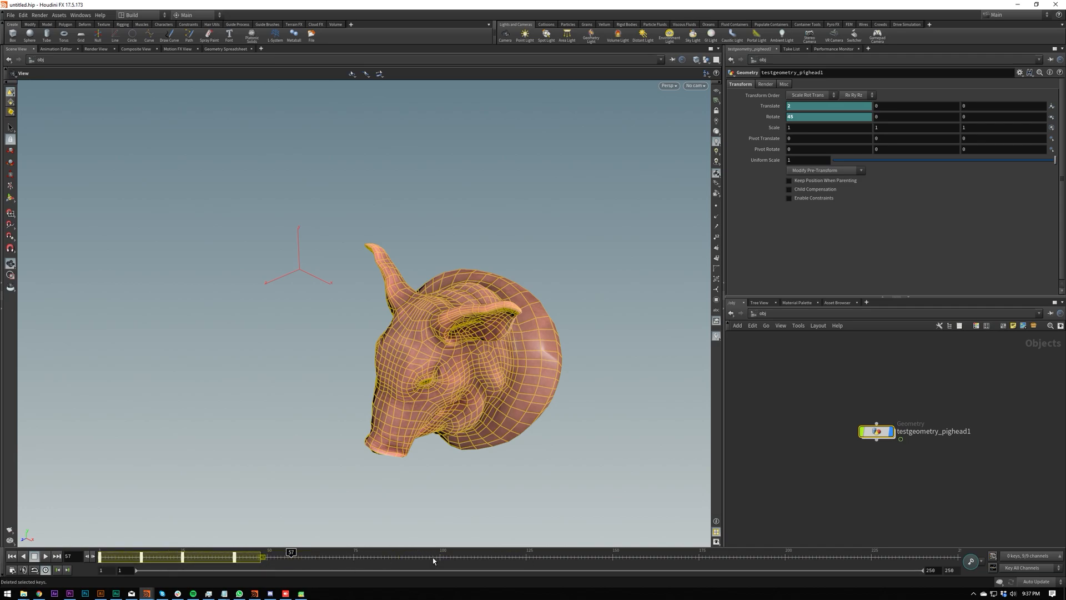
{"action": "mouse_move", "coordinate": [359, 558]}
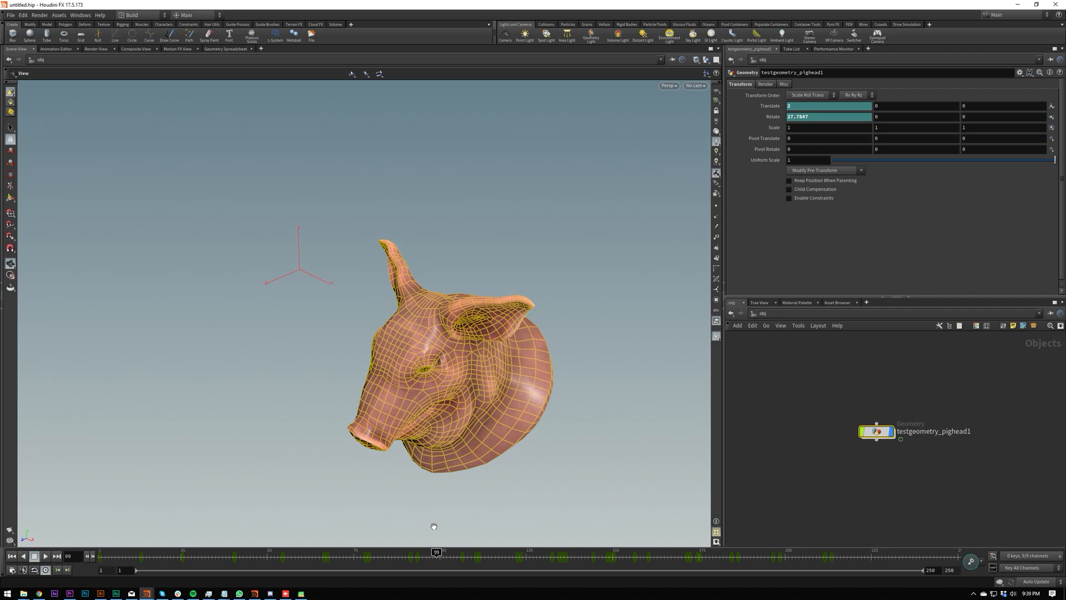
{"action": "mouse_move", "coordinate": [436, 523]}
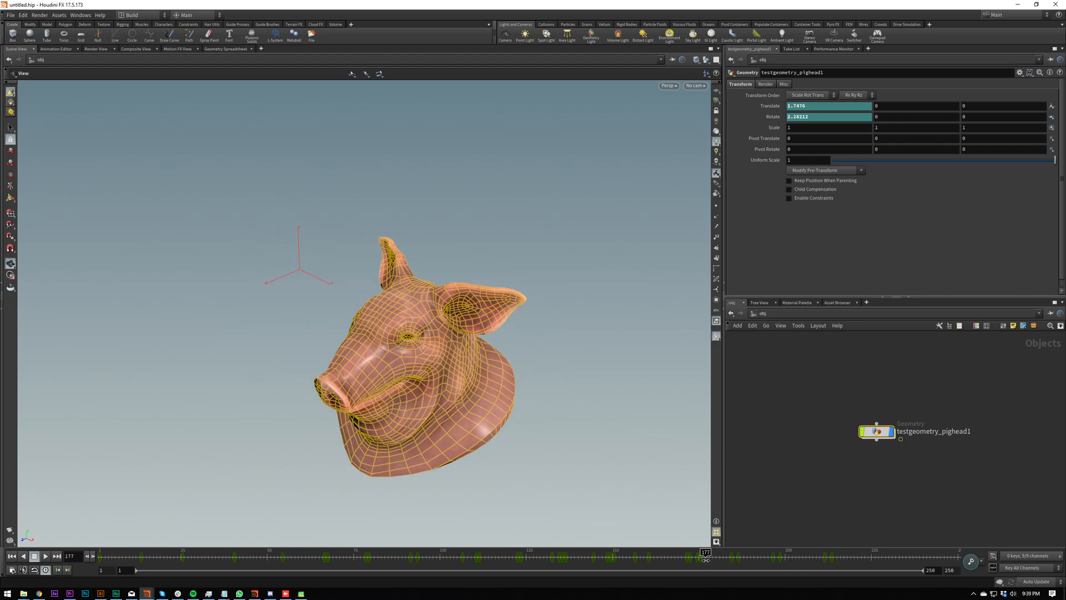
{"action": "mouse_move", "coordinate": [721, 563]}
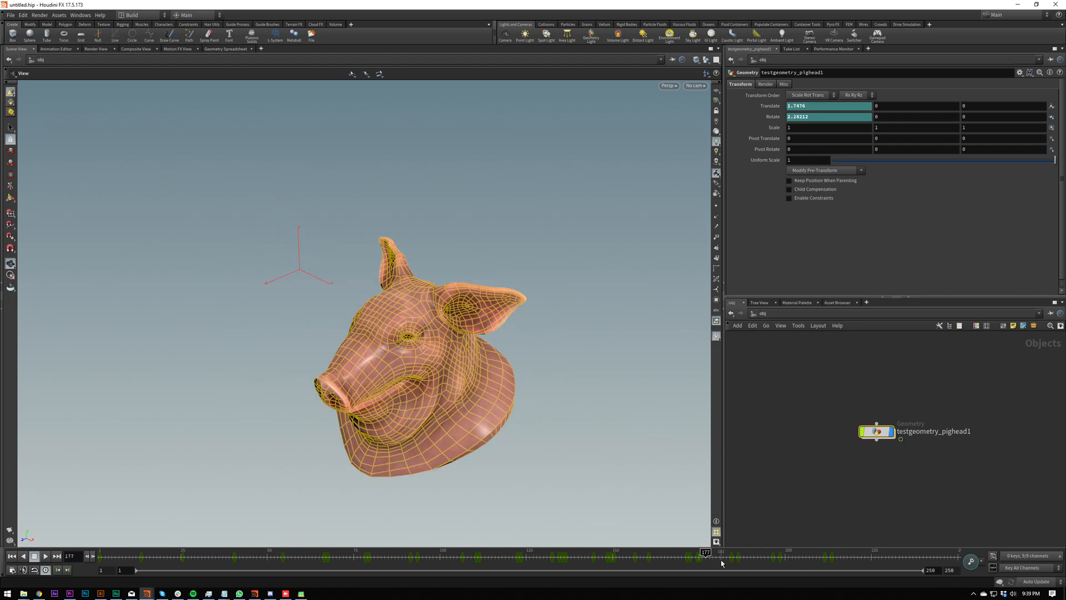